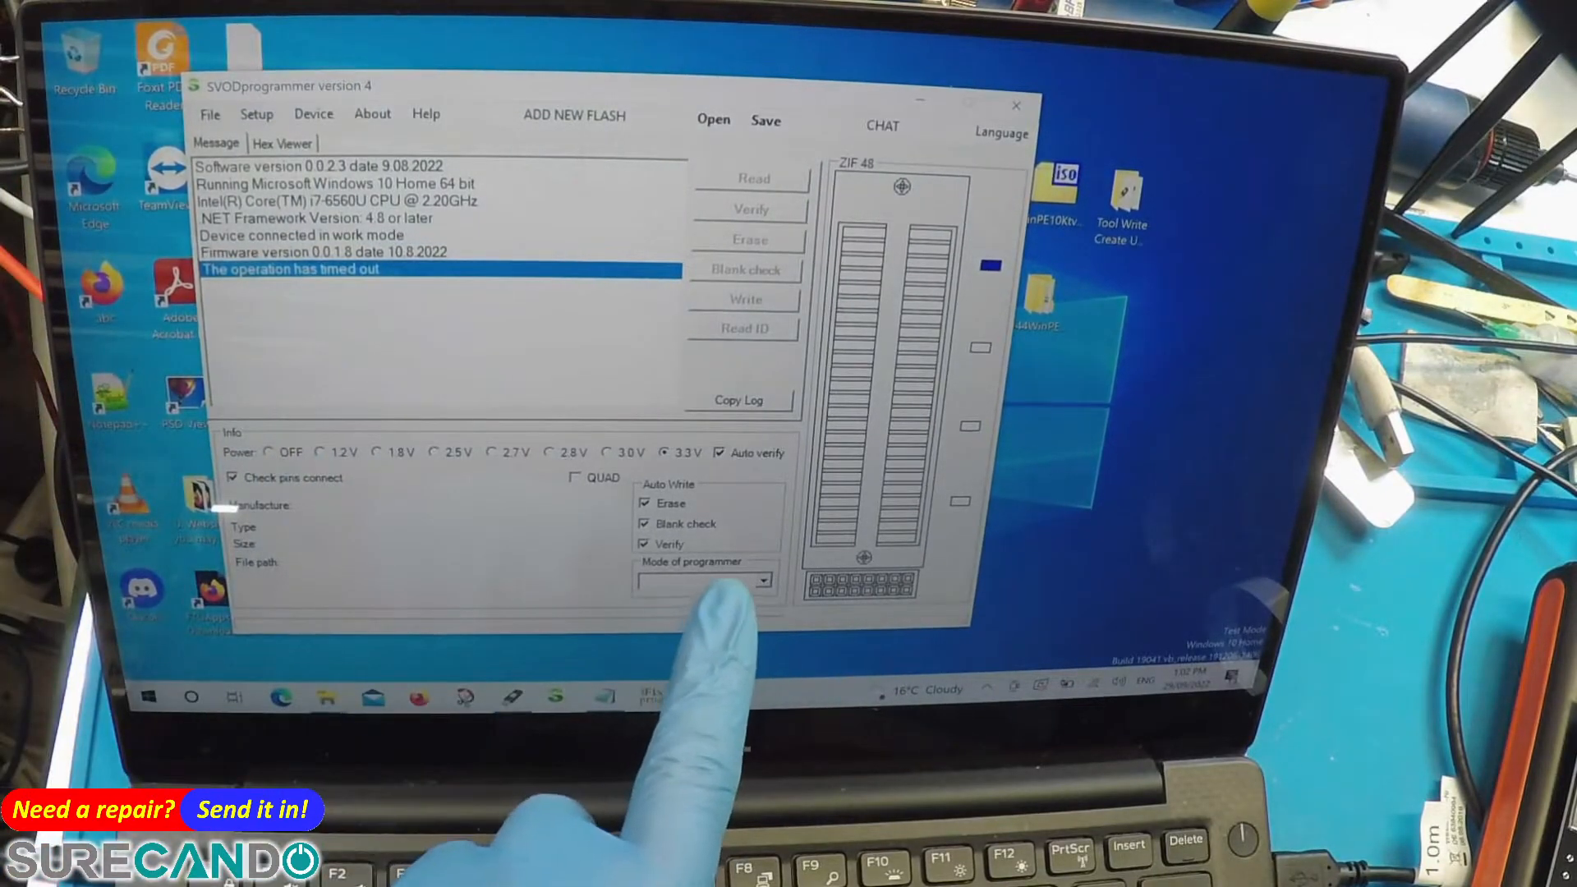
Step: Switch the programmer mode dropdown from NAND to NUVOTON
left_click(763, 579)
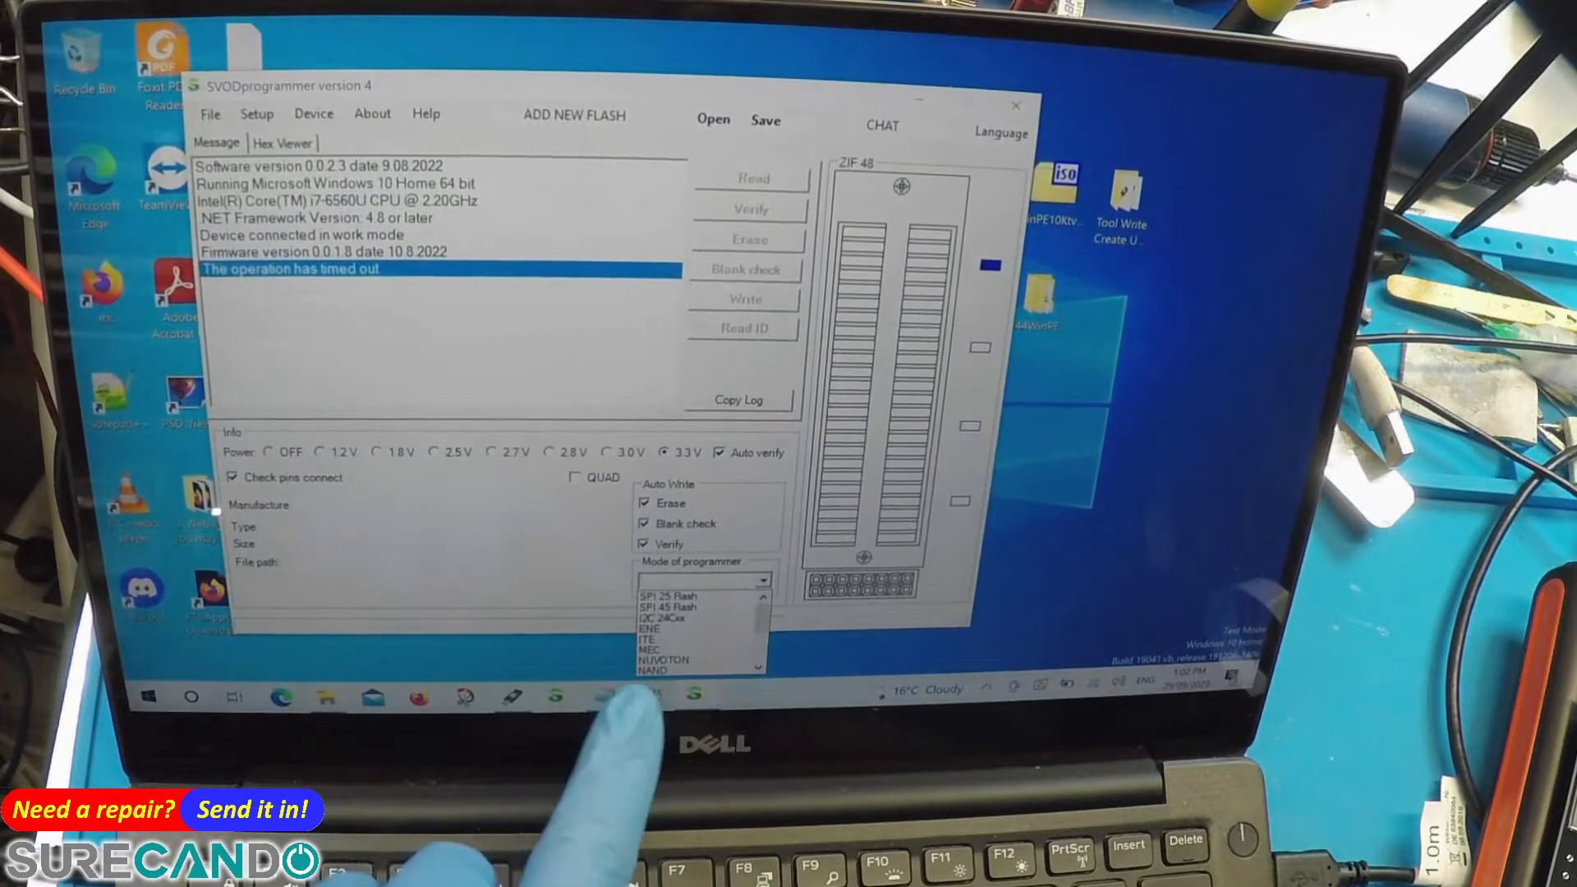
left_click(663, 660)
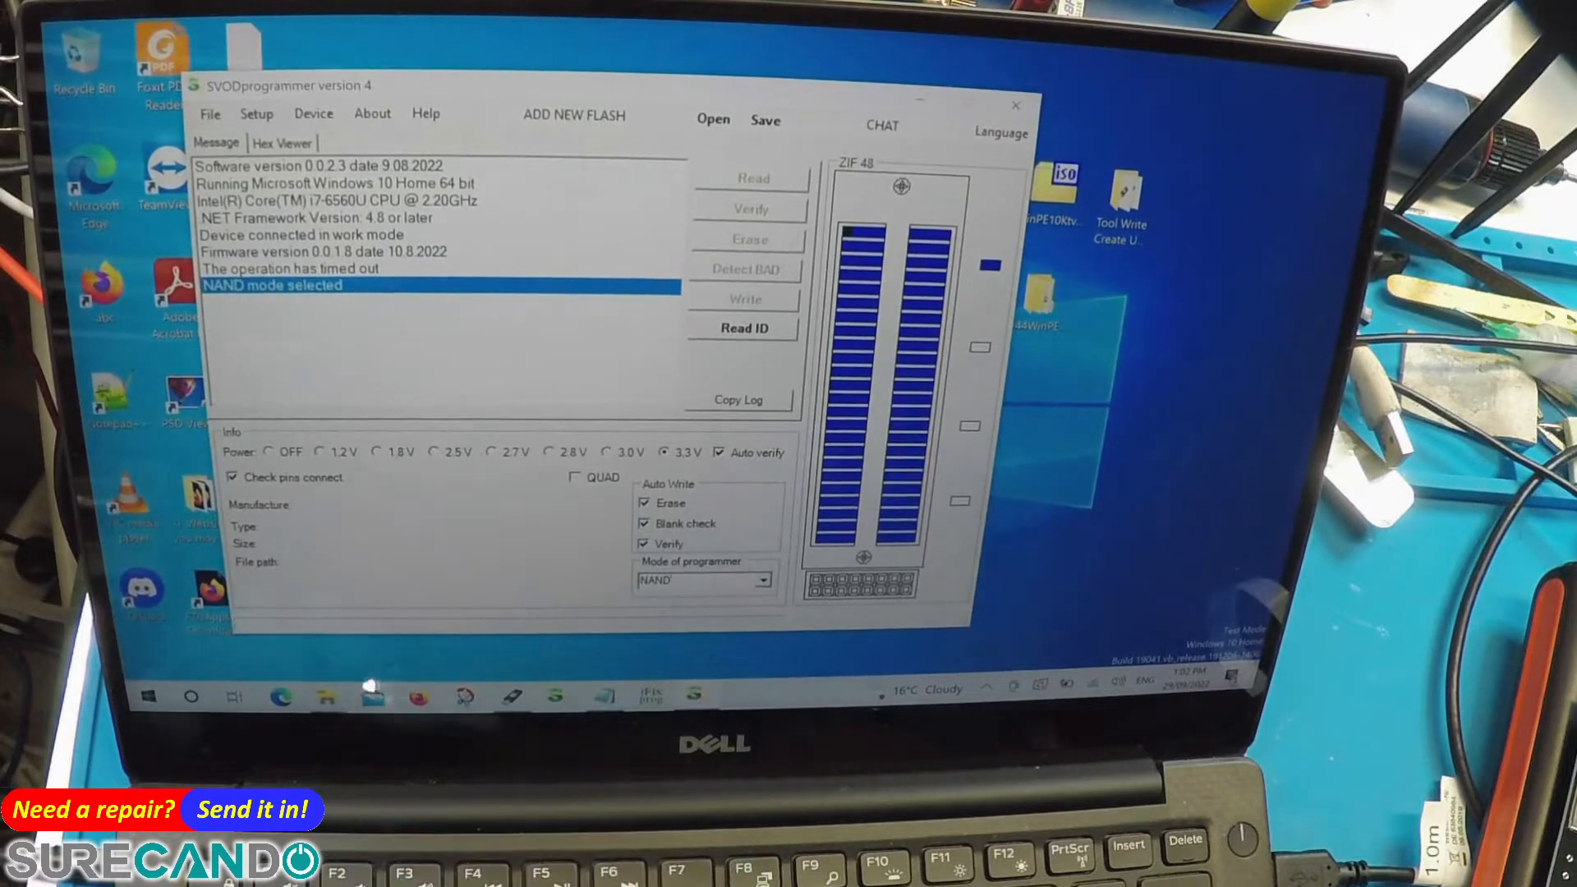
left_click(763, 581)
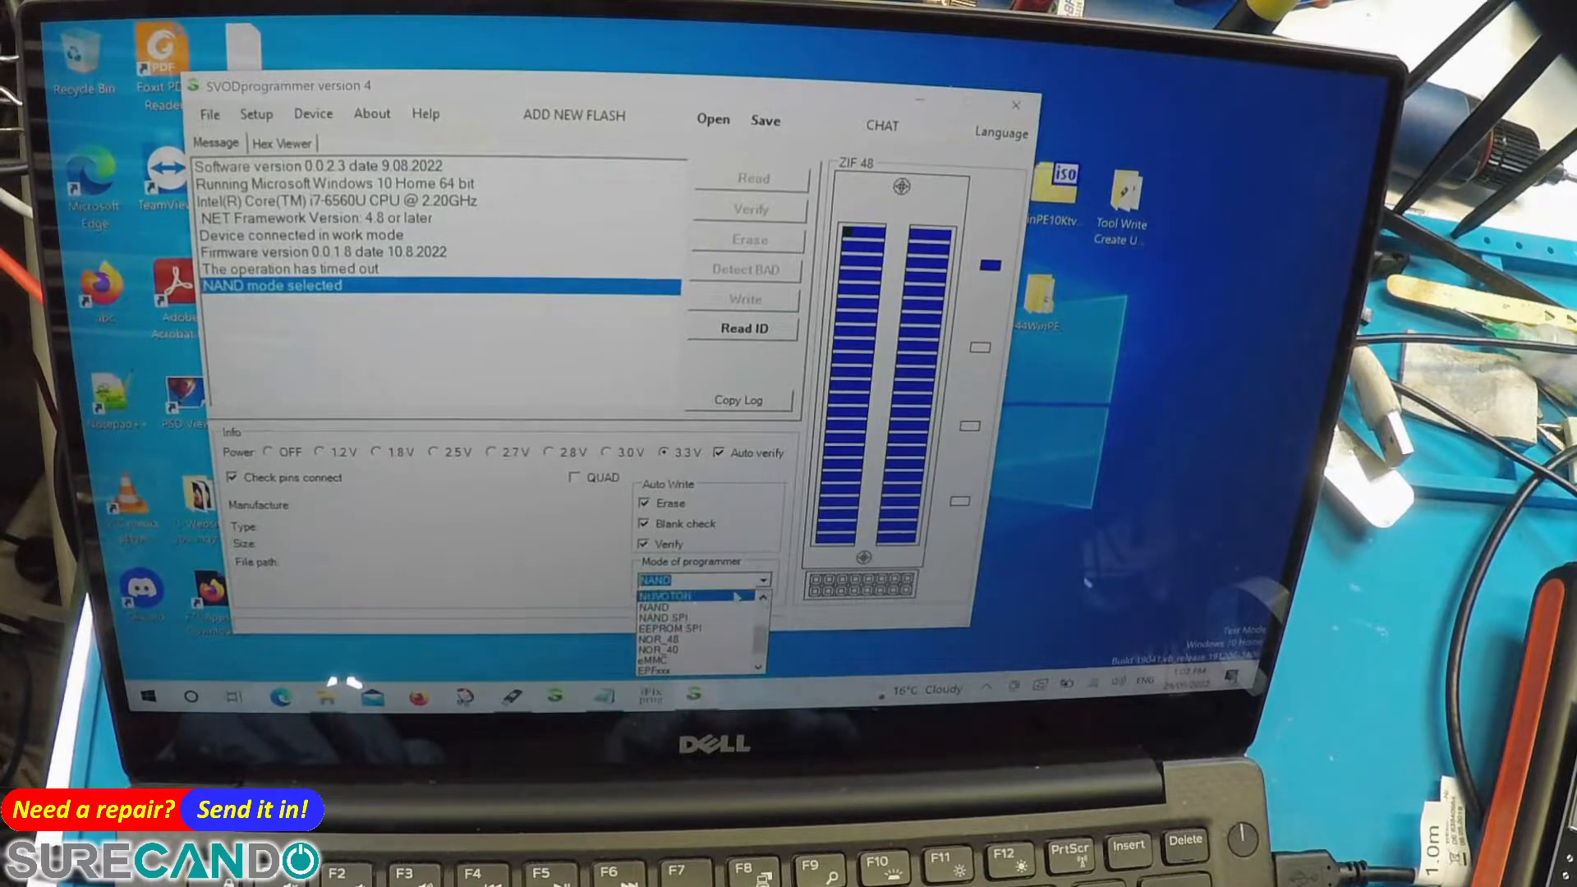
left_click(663, 595)
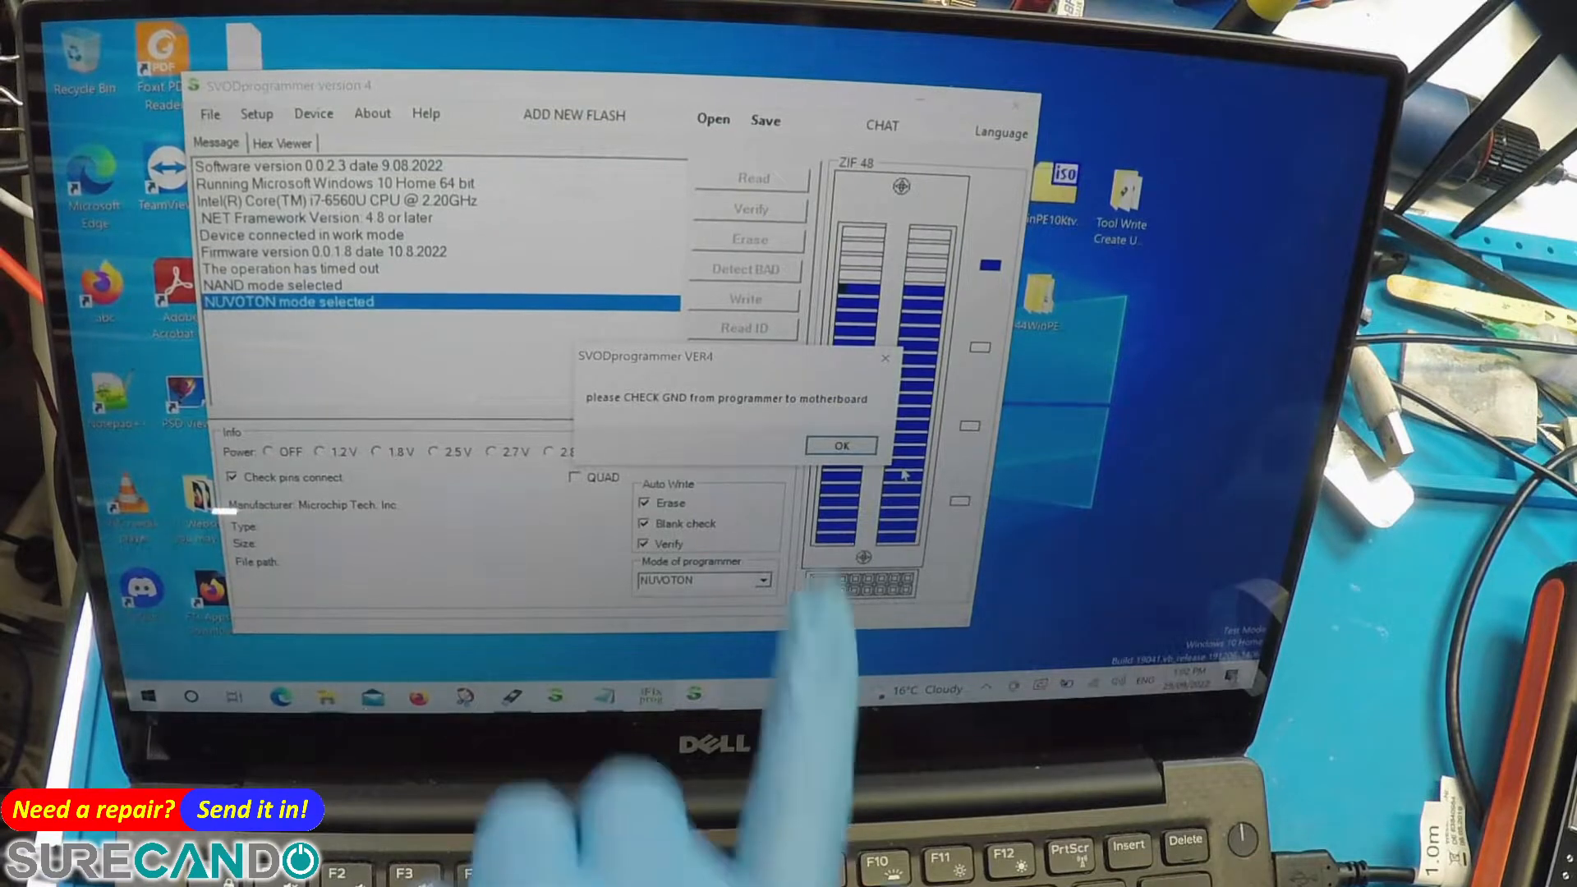
Step: Dismiss the CHECK GND reminder and read the Nuvoton chip ID, detecting 128Kb size
left_click(839, 444)
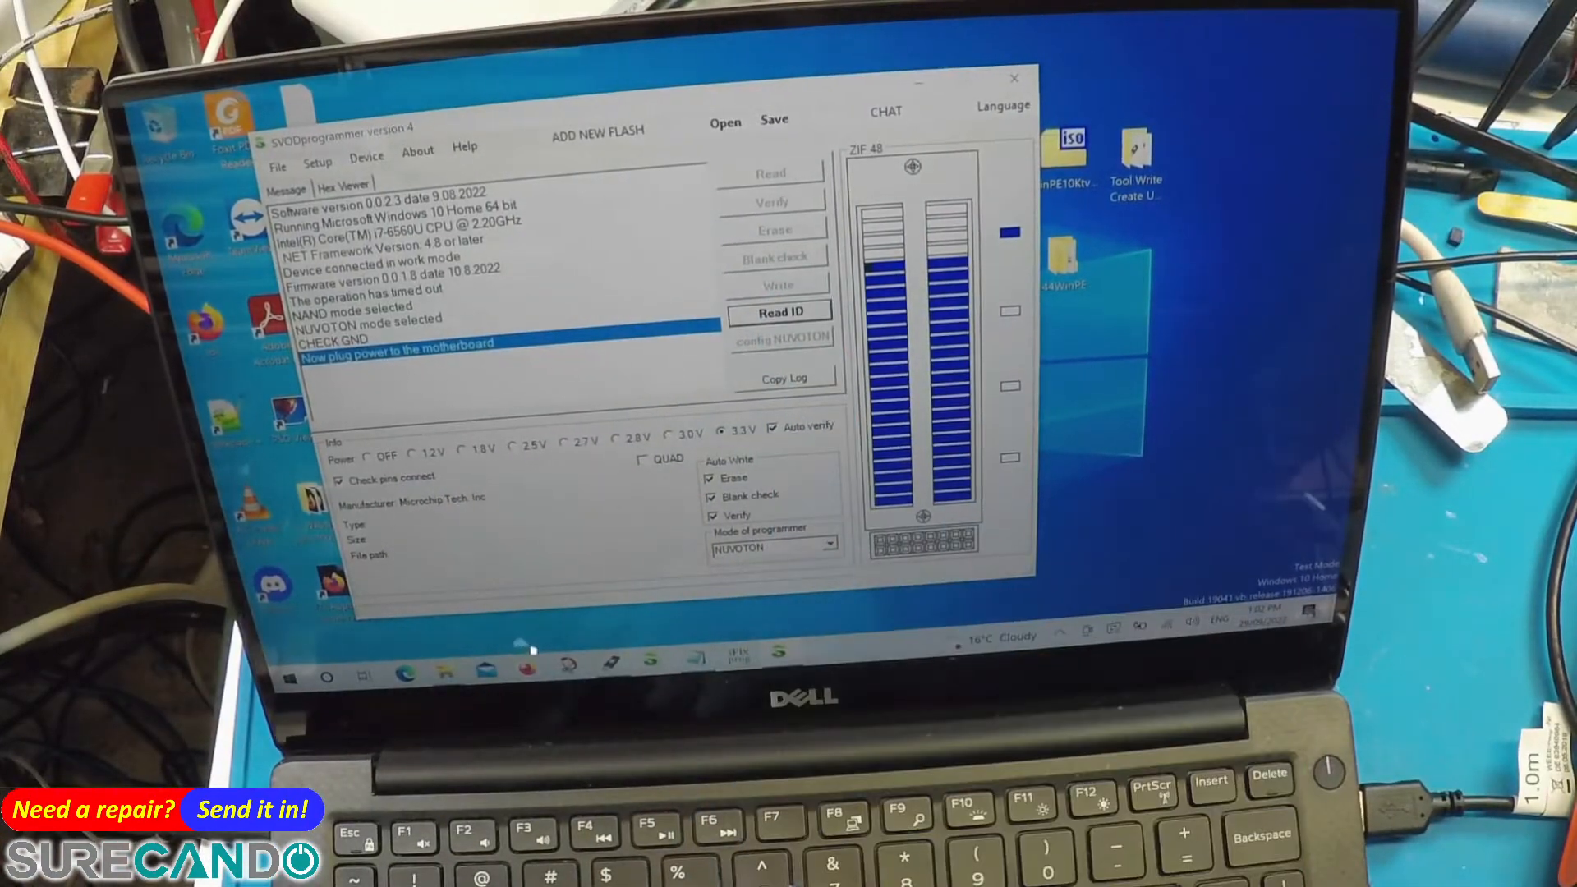
left_click(783, 312)
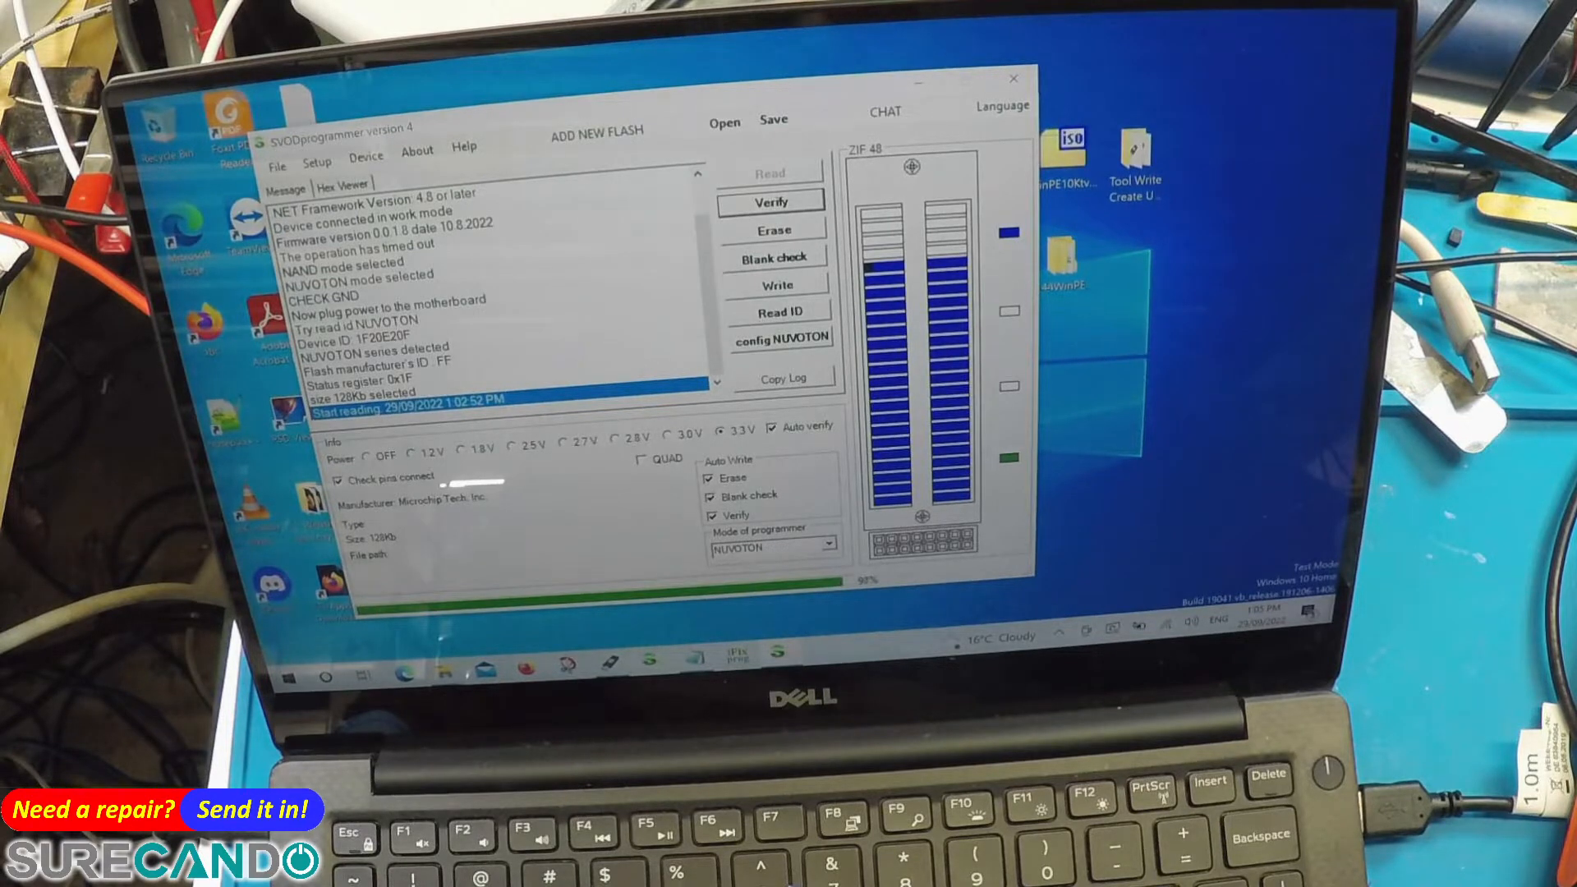
Step: After Read OK appears, start saving the chip contents as a .bin backup
left_click(771, 173)
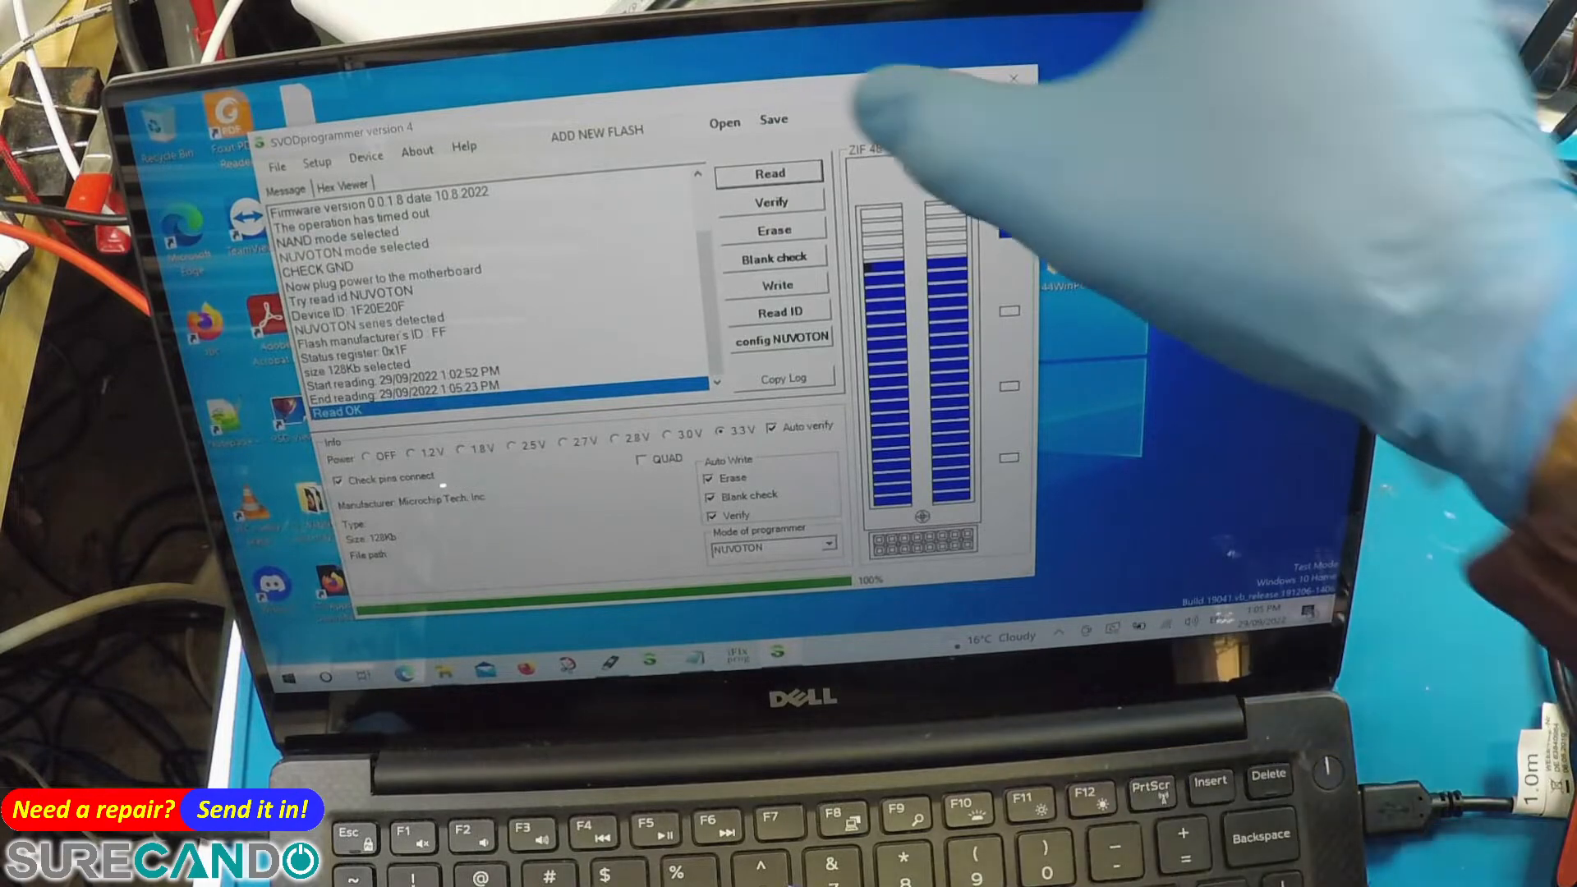
left_click(774, 121)
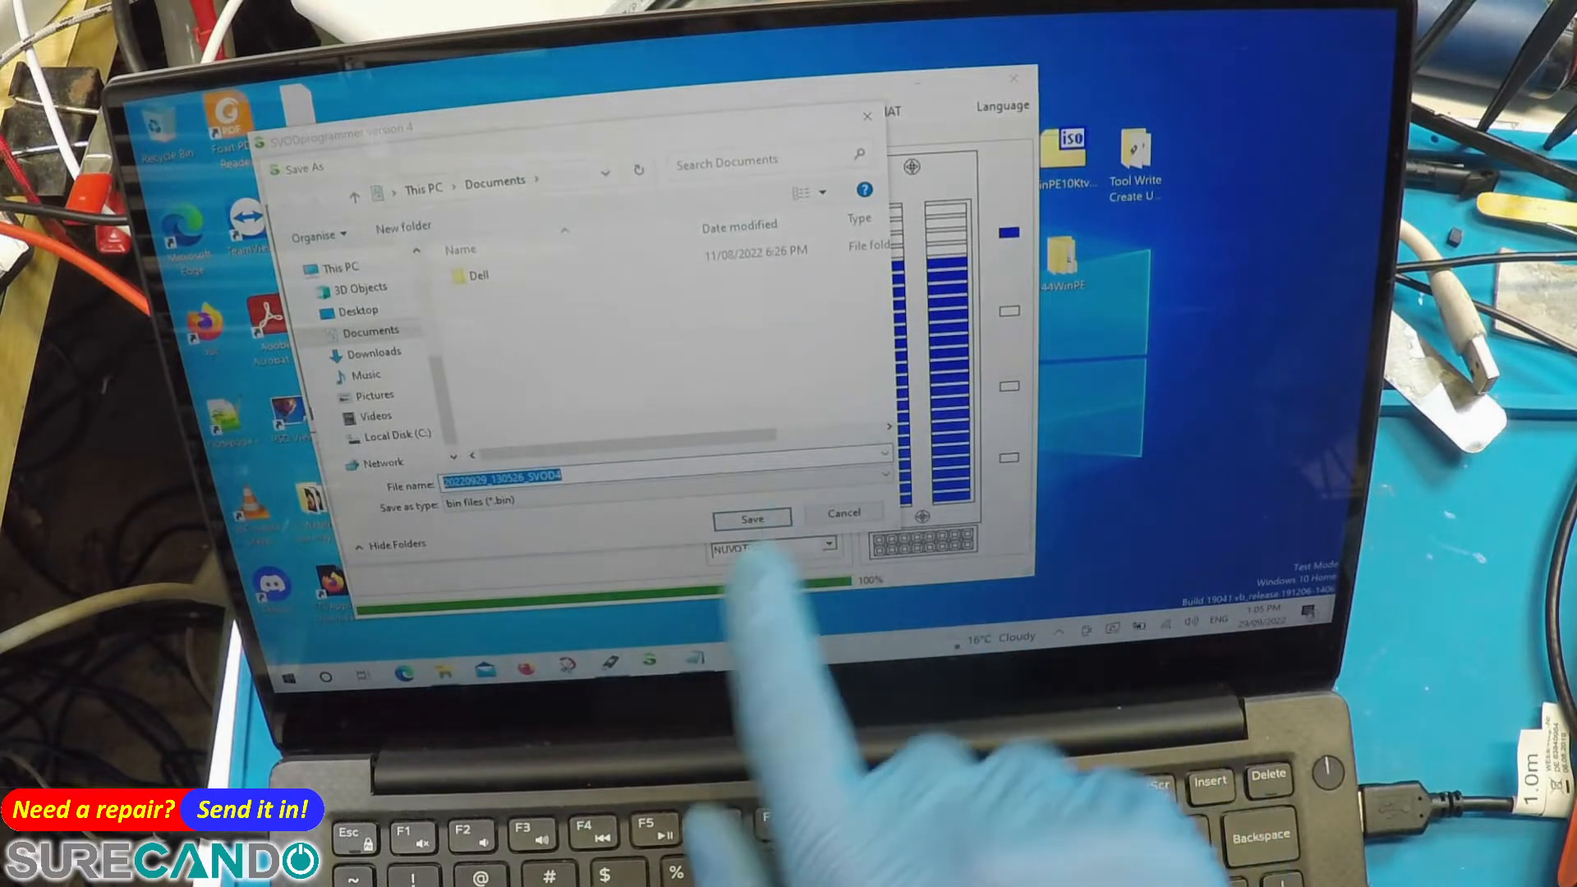
Step: Save the backup to Documents, then load novoton_128kb.bin (131072 bytes) from Downloads\ec
left_click(750, 516)
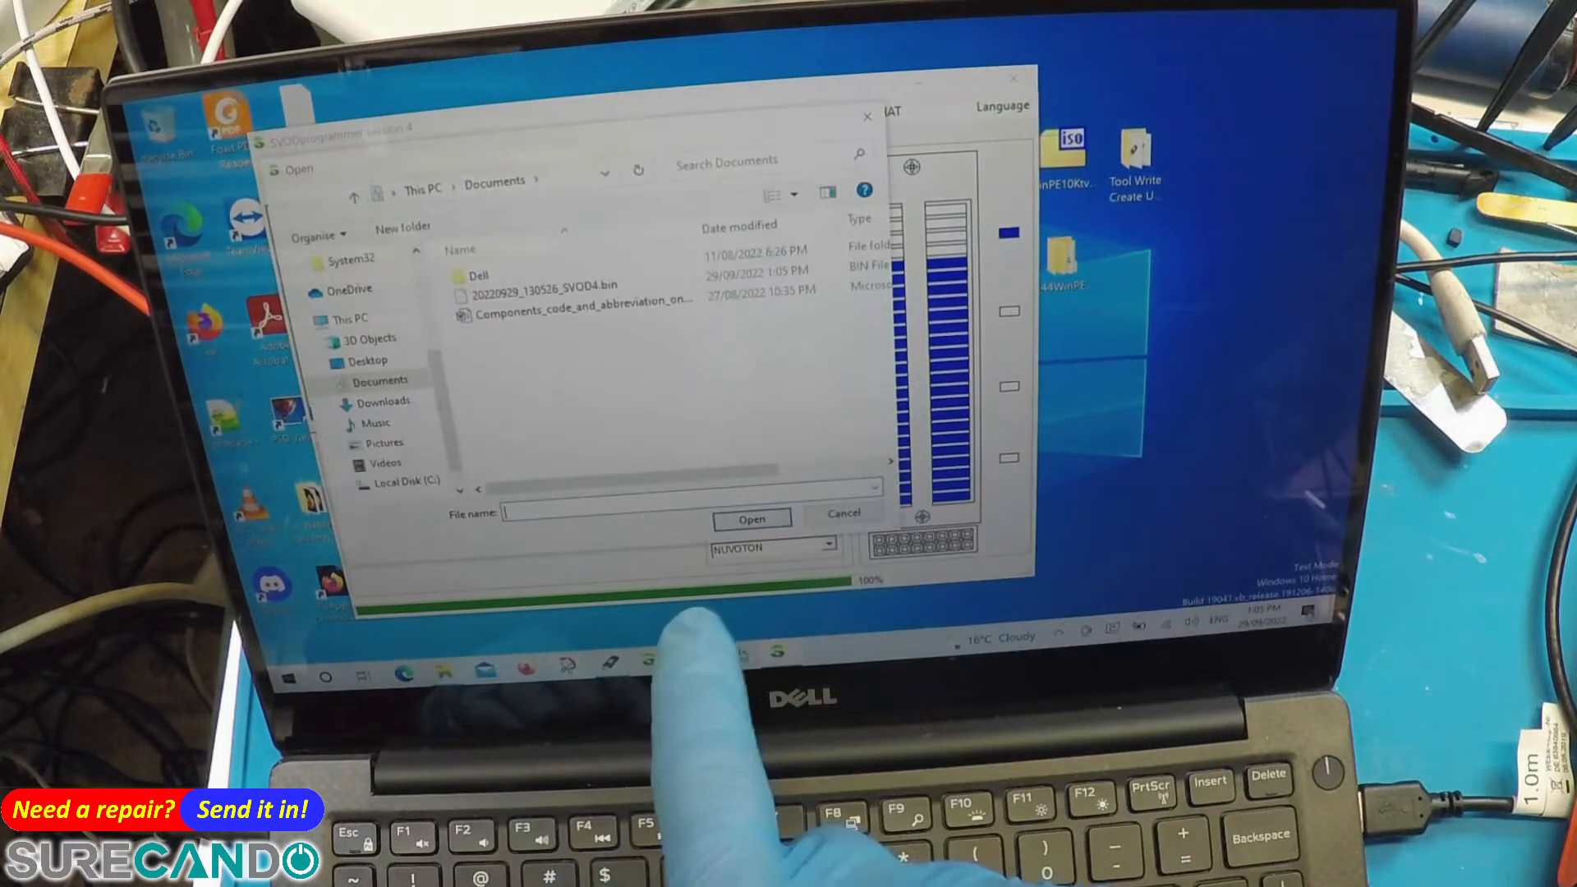
left_click(385, 401)
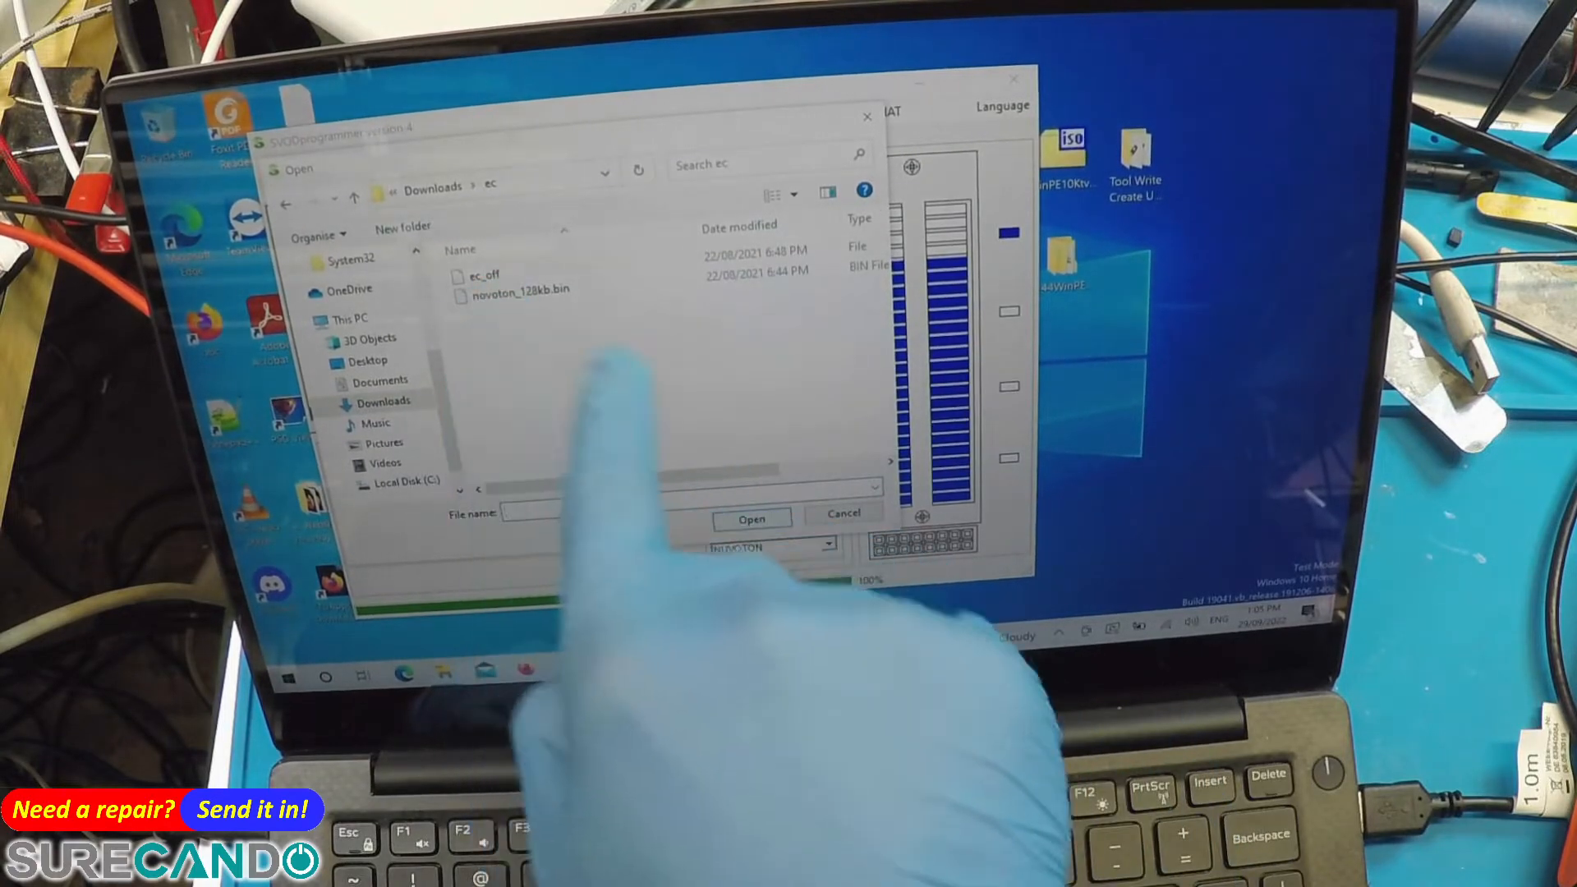
left_click(524, 292)
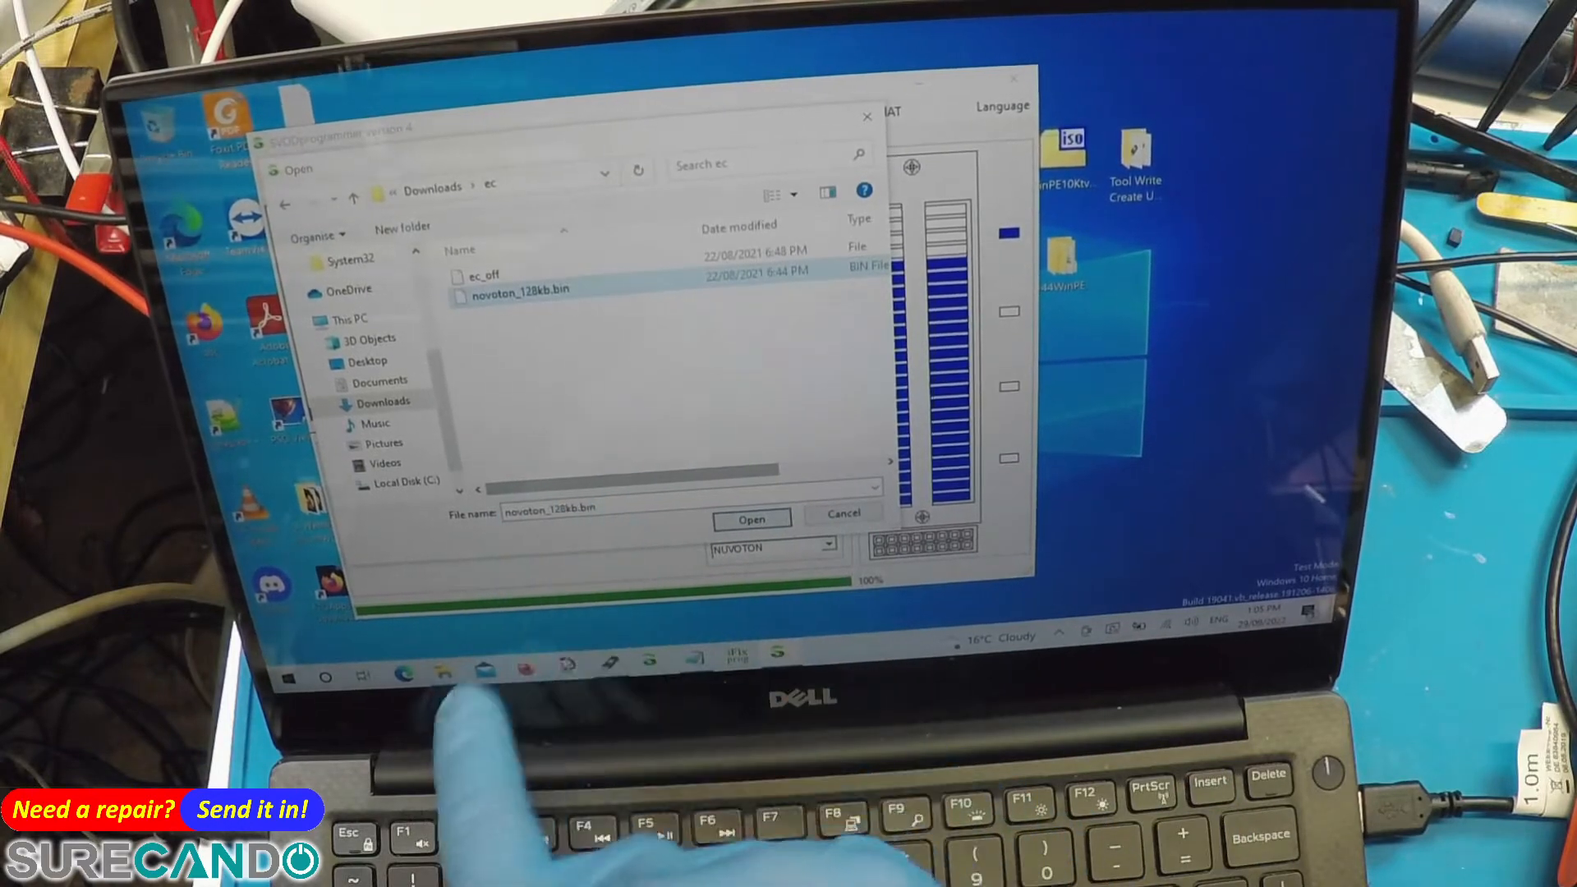
left_click(750, 519)
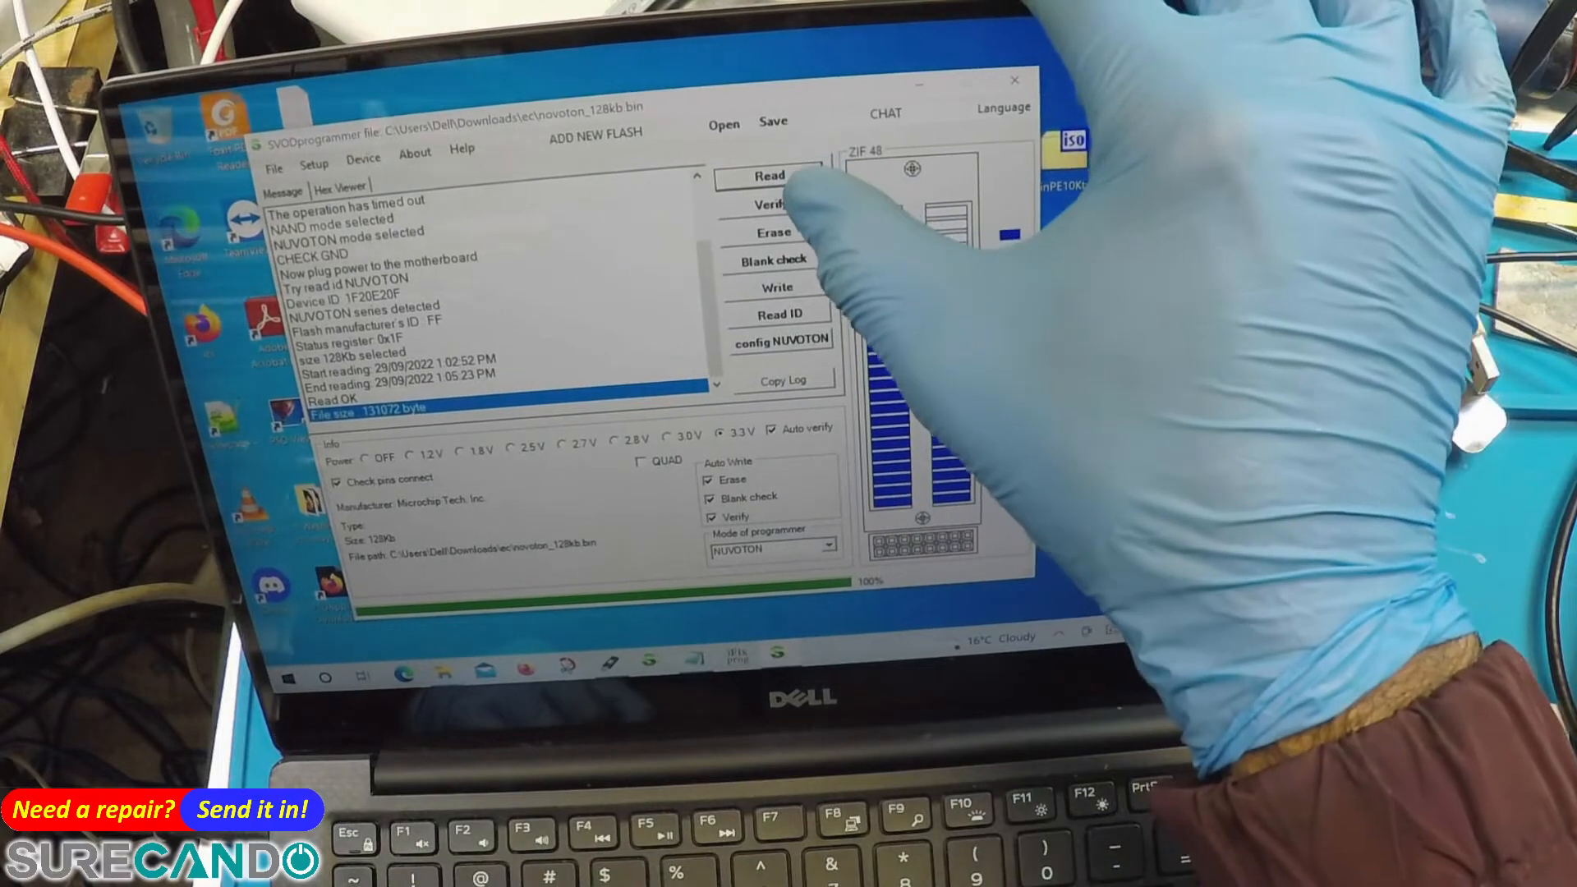
Step: Attempt auto-erase write of novoton_128kb.bin, then retry Read ID twice after erase errors
left_click(772, 232)
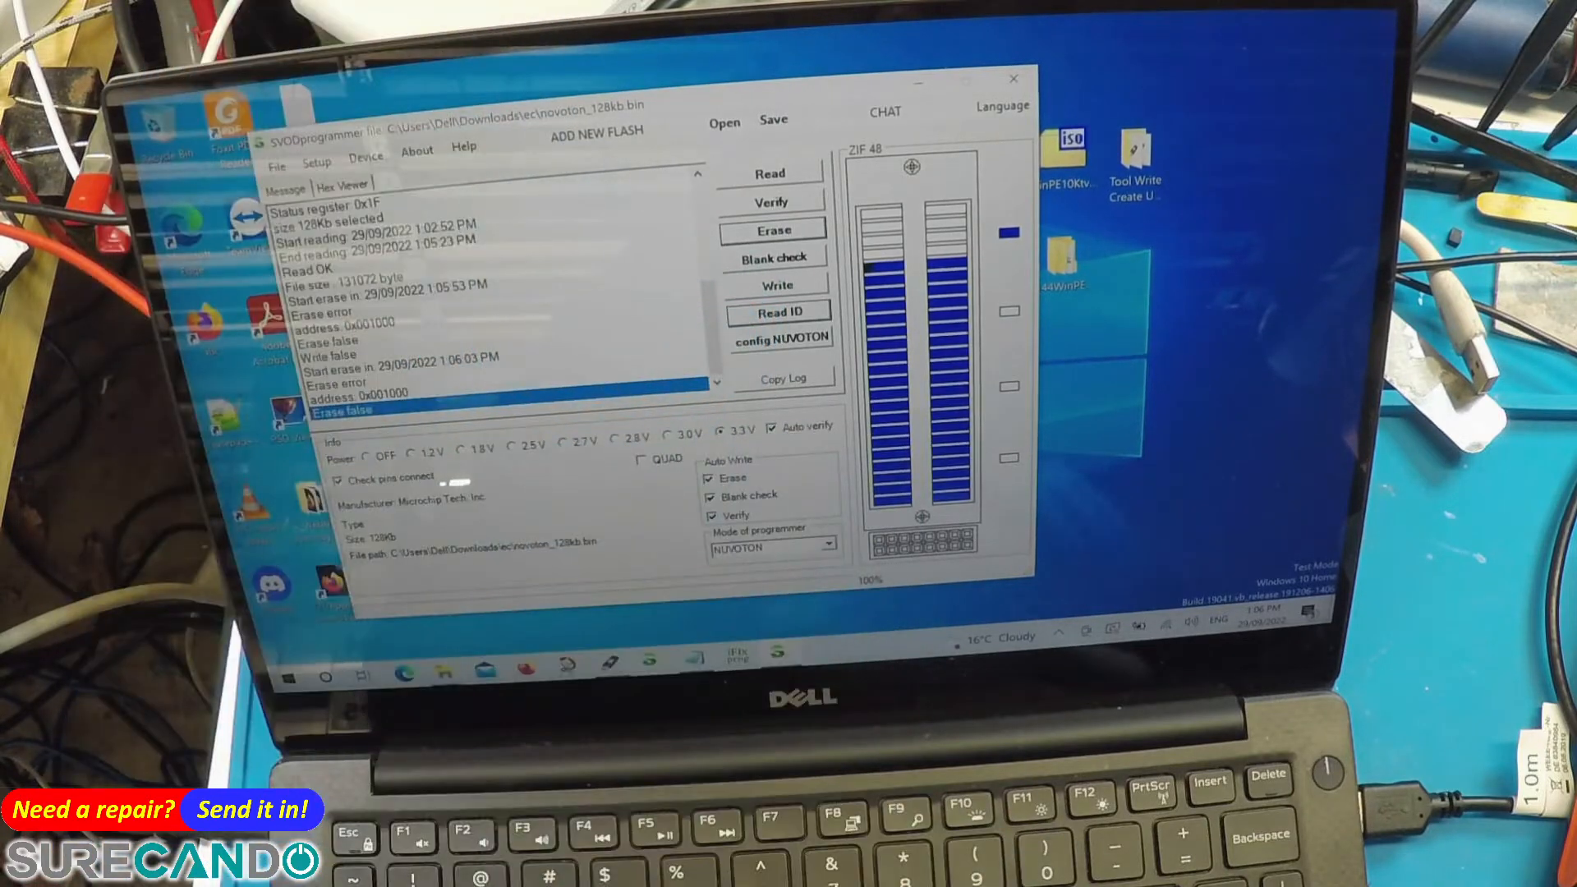
left_click(781, 312)
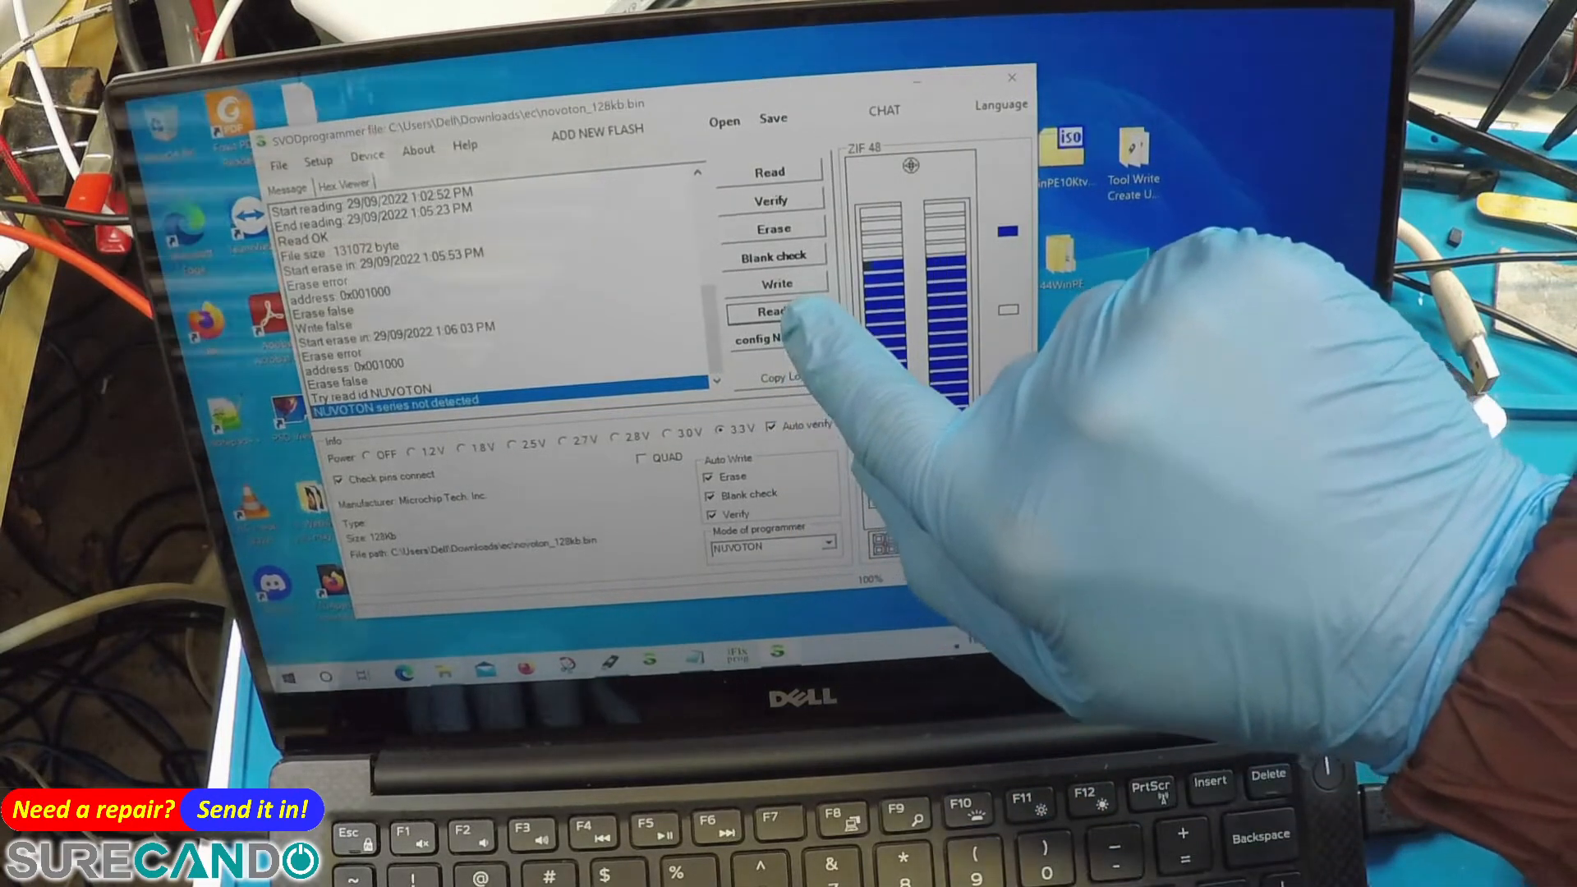
left_click(779, 313)
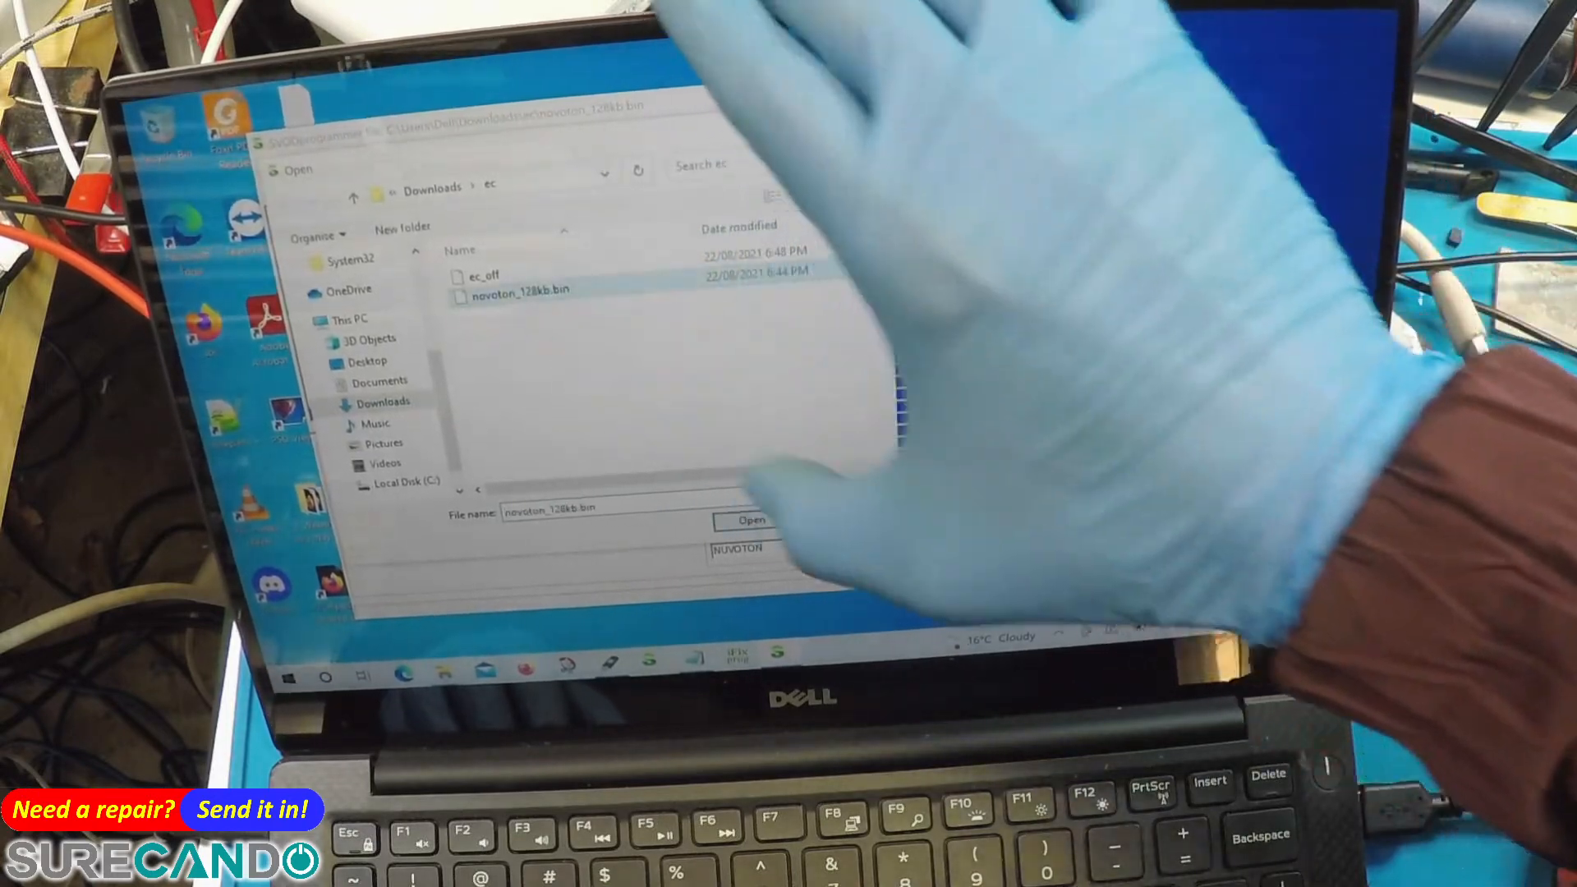
Step: Reload novoton_128kb.bin and retry the write, which fails again with an erase error
left_click(744, 521)
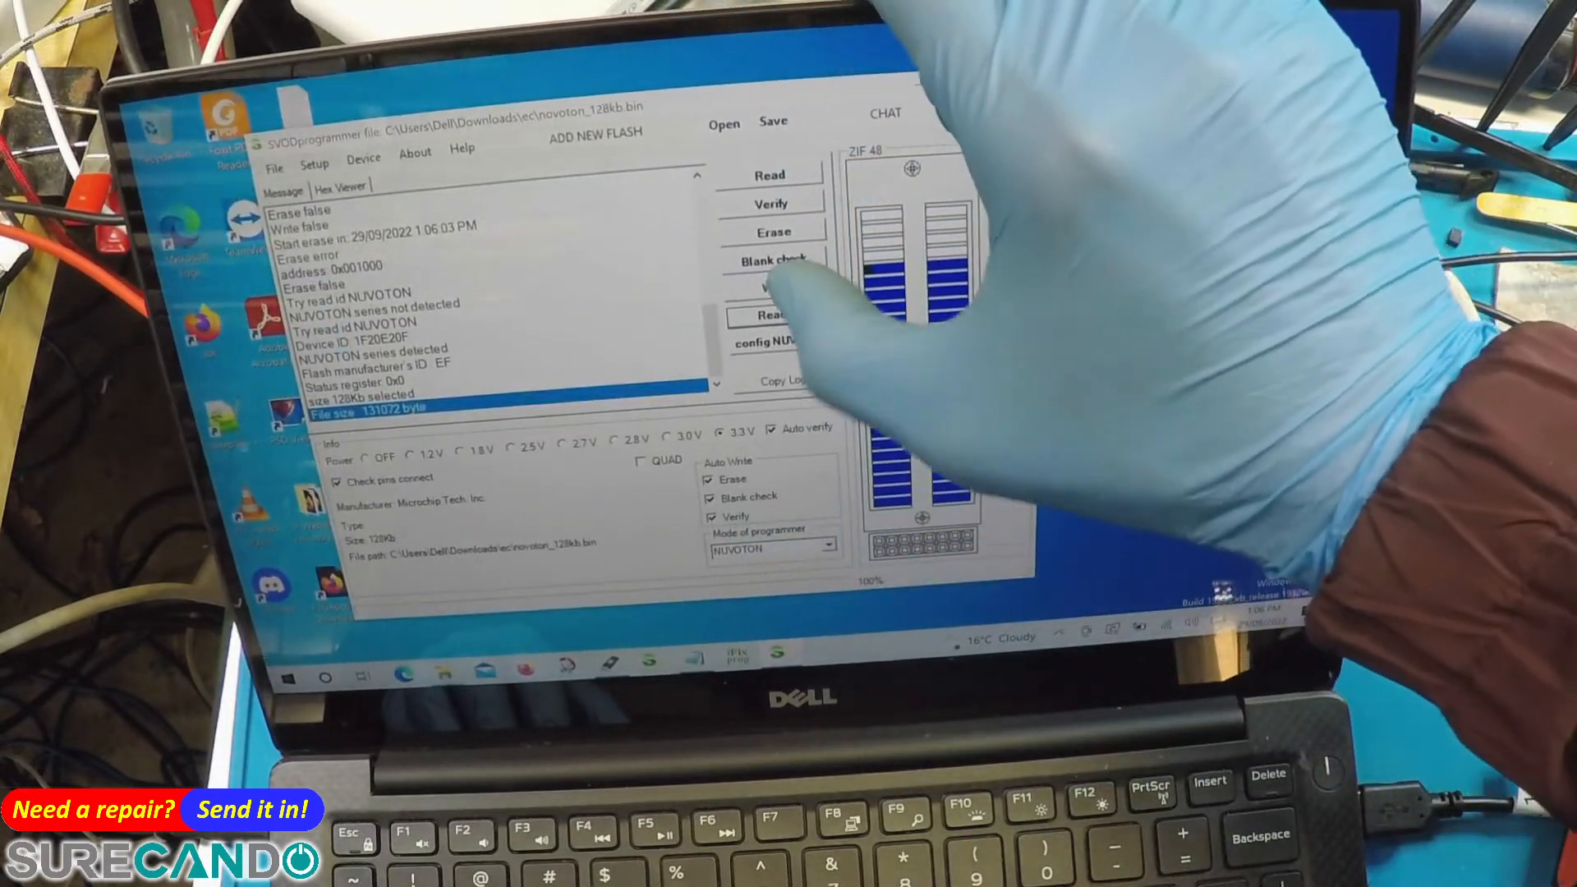
left_click(775, 285)
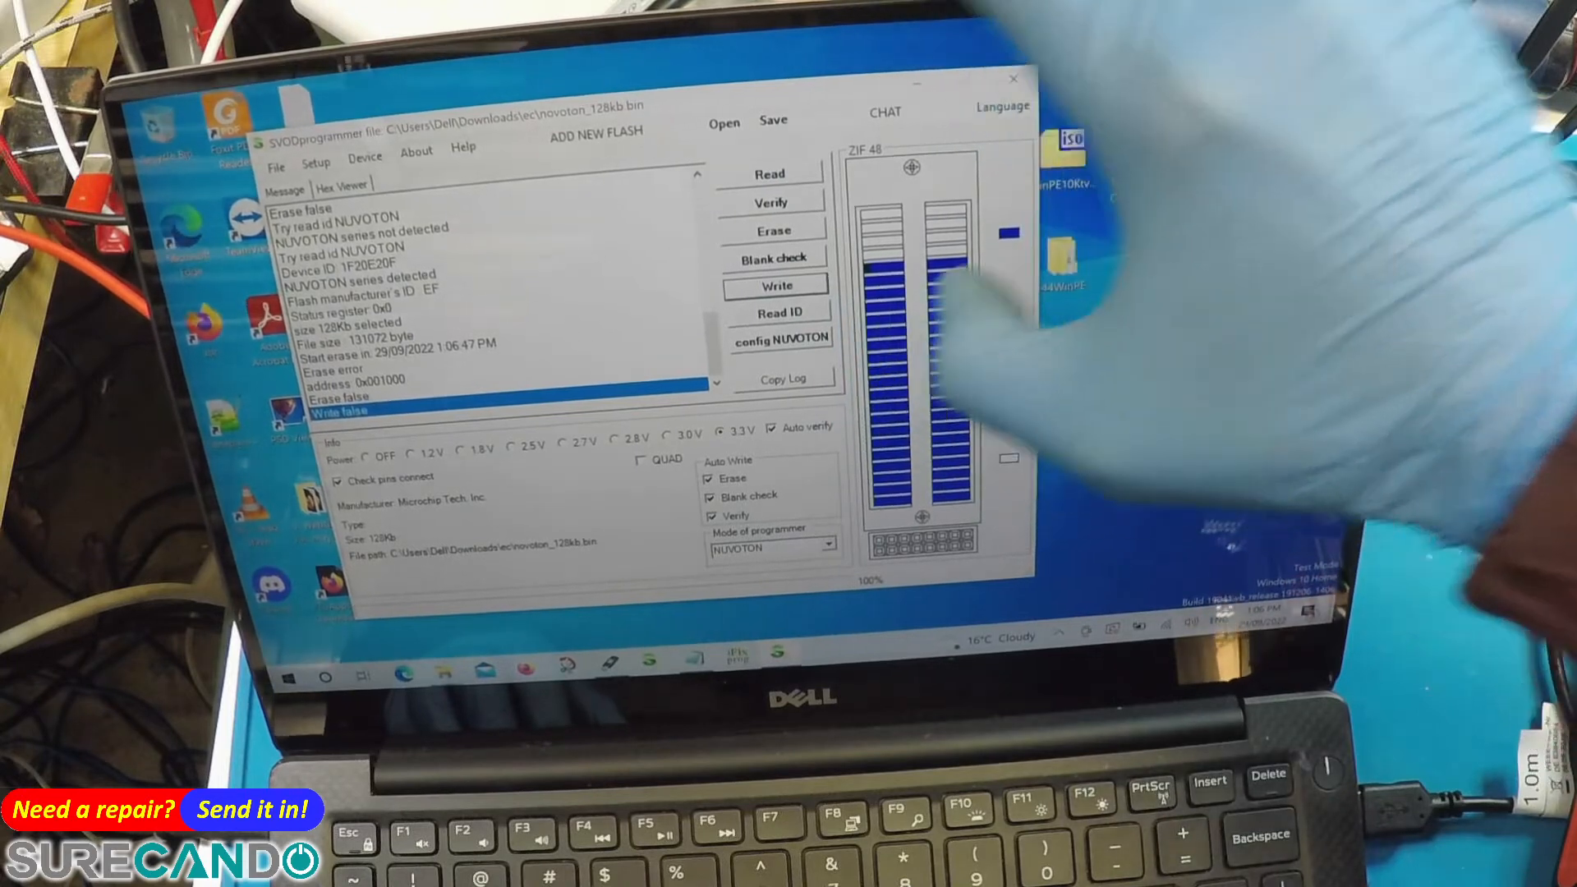